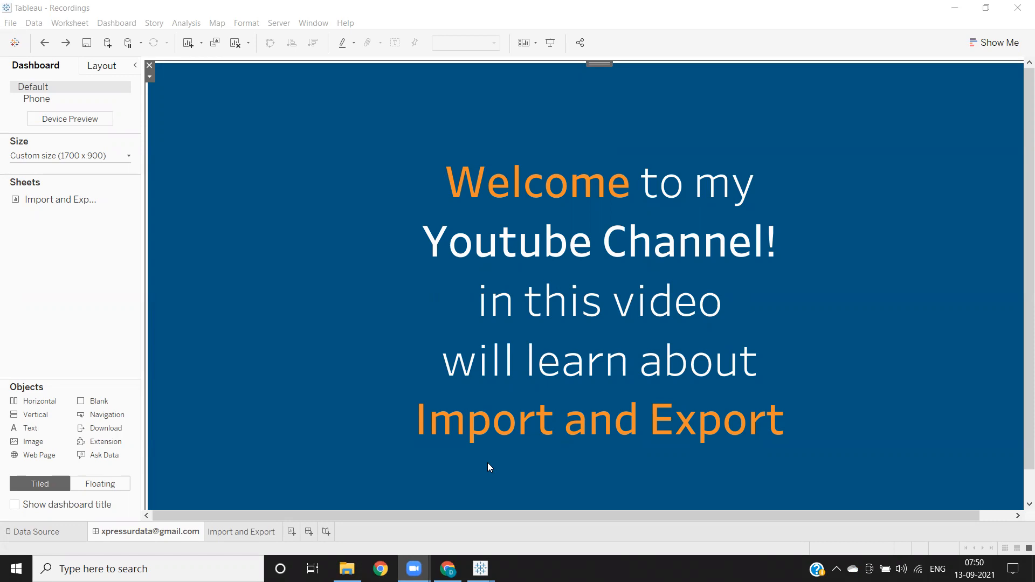
mouse_move(485, 489)
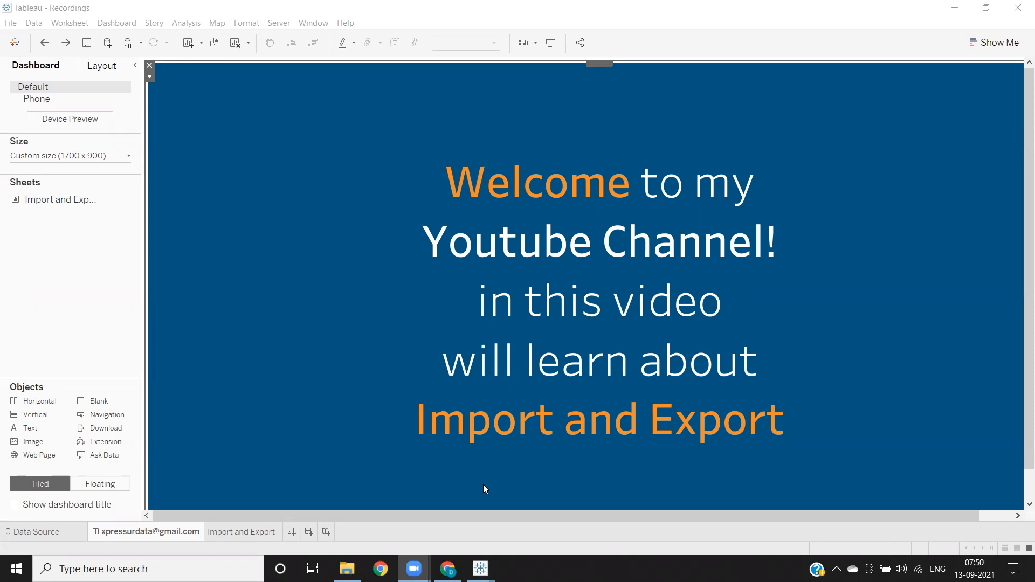
mouse_move(413, 568)
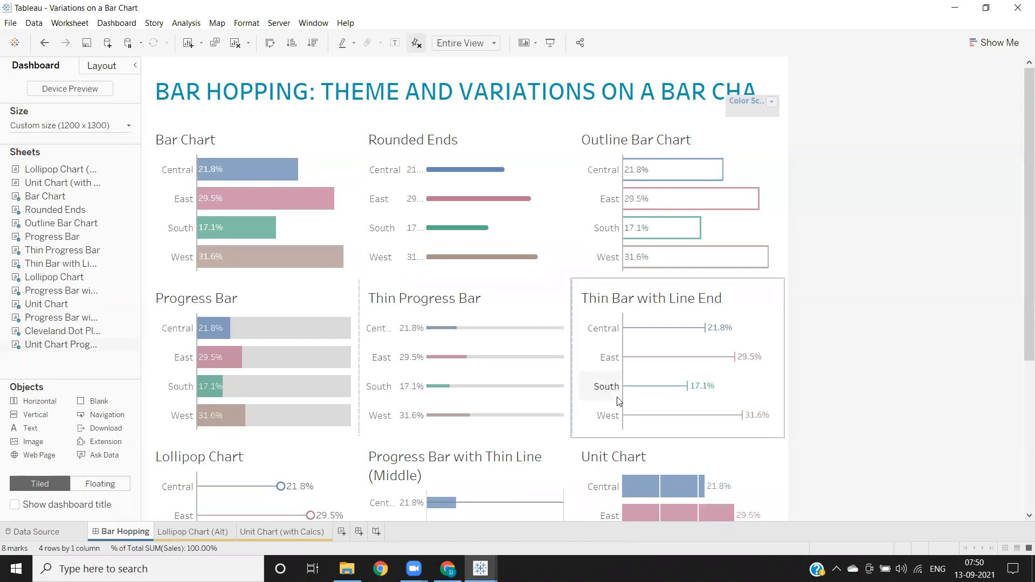
mouse_move(600, 379)
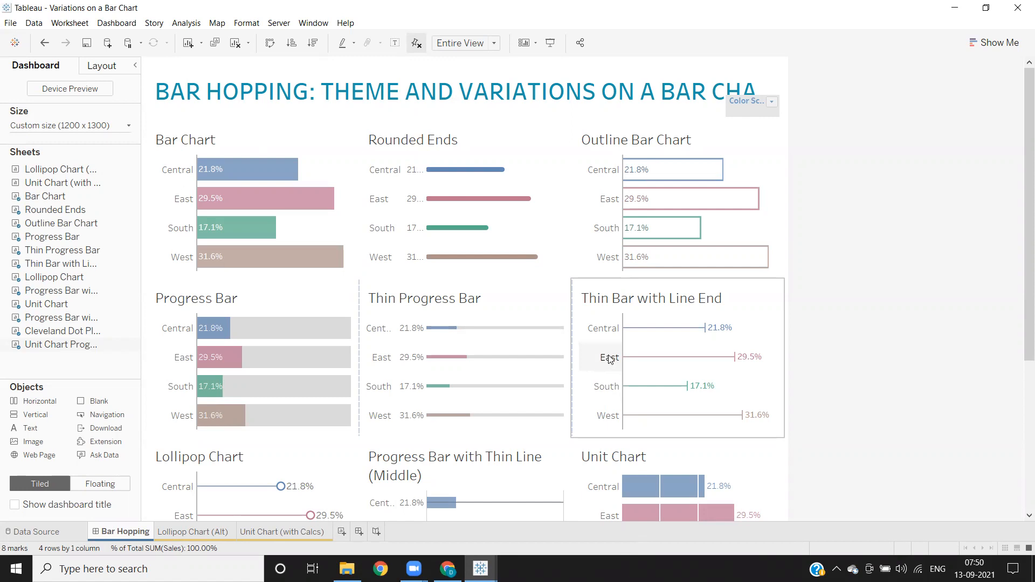
mouse_move(597, 352)
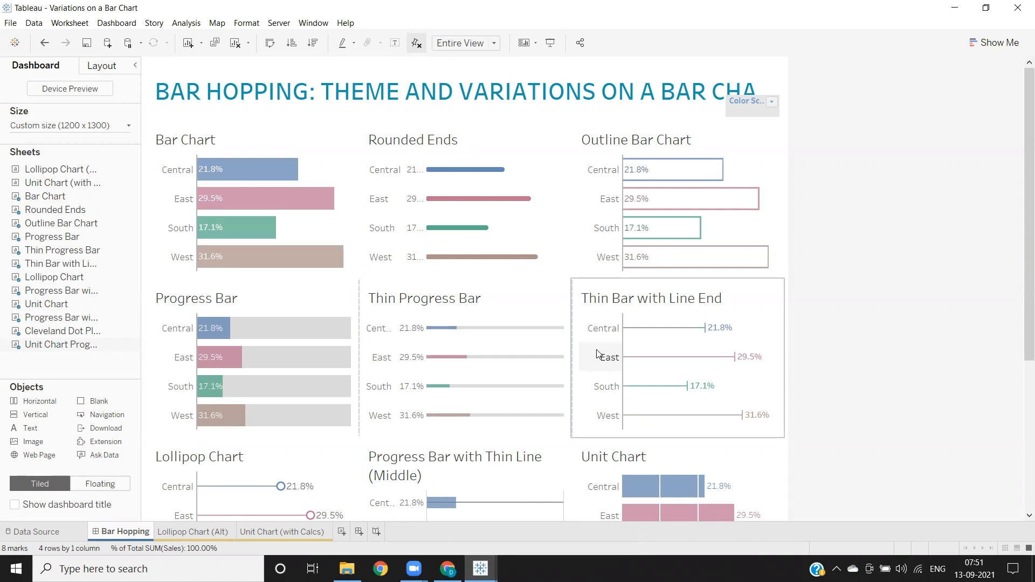
Switch windows to the Variations on a Bar Chart workbook showing the Bar Hopping dashboard
key("alt+tab")
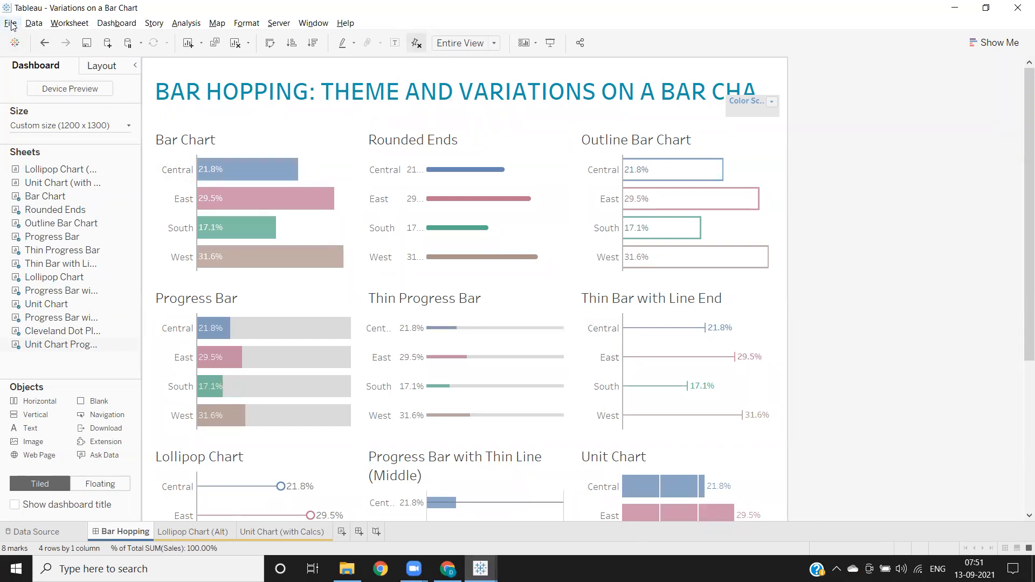
Start Export As Version from the workbook's File menu
left_click(13, 23)
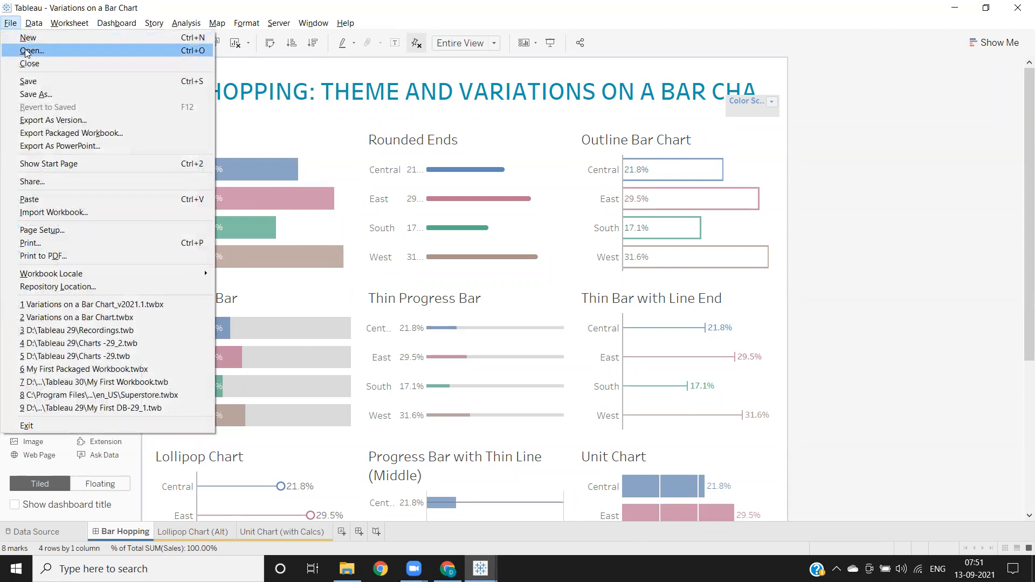
mouse_move(52, 119)
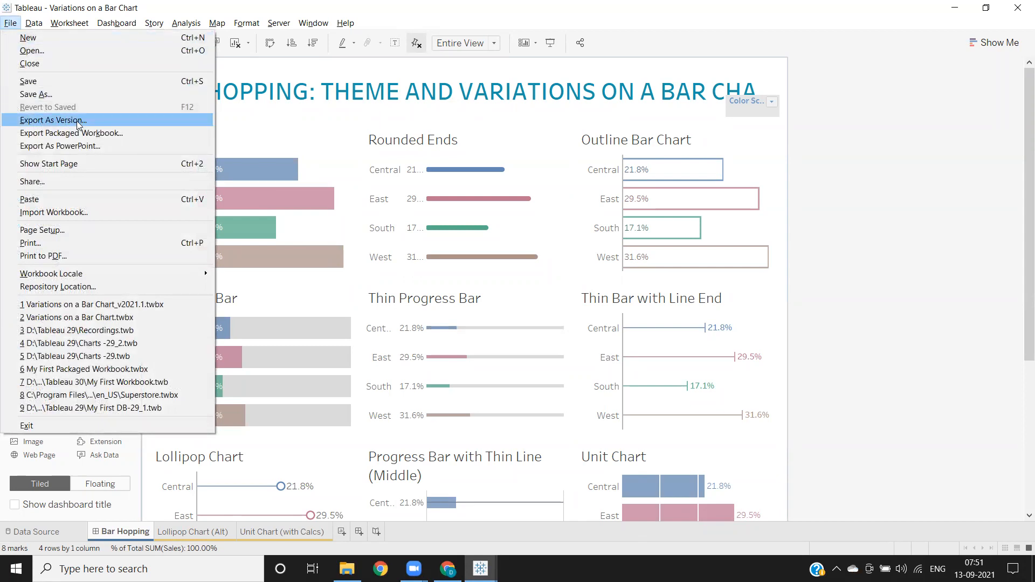
mouse_move(69, 138)
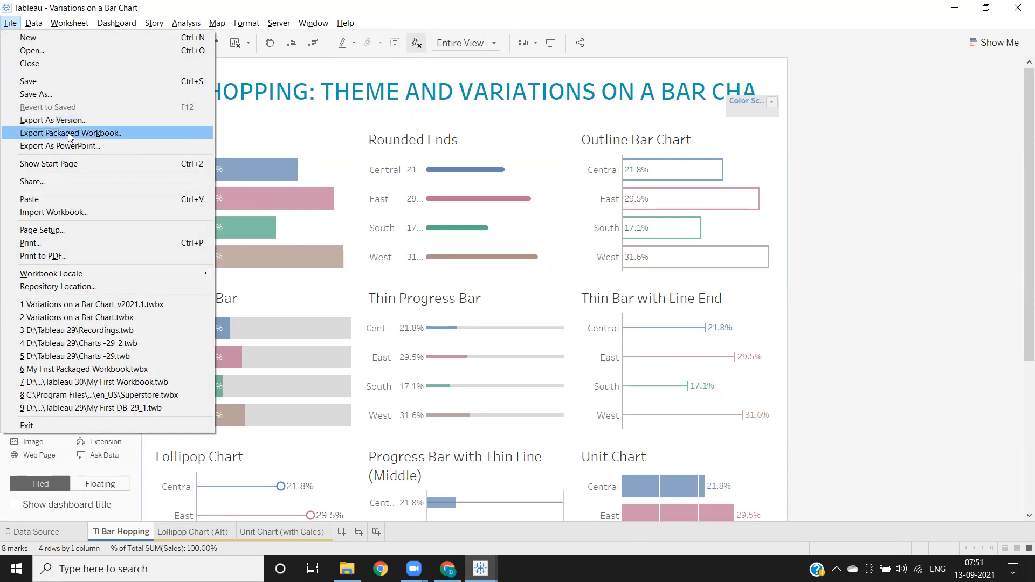
mouse_move(71, 153)
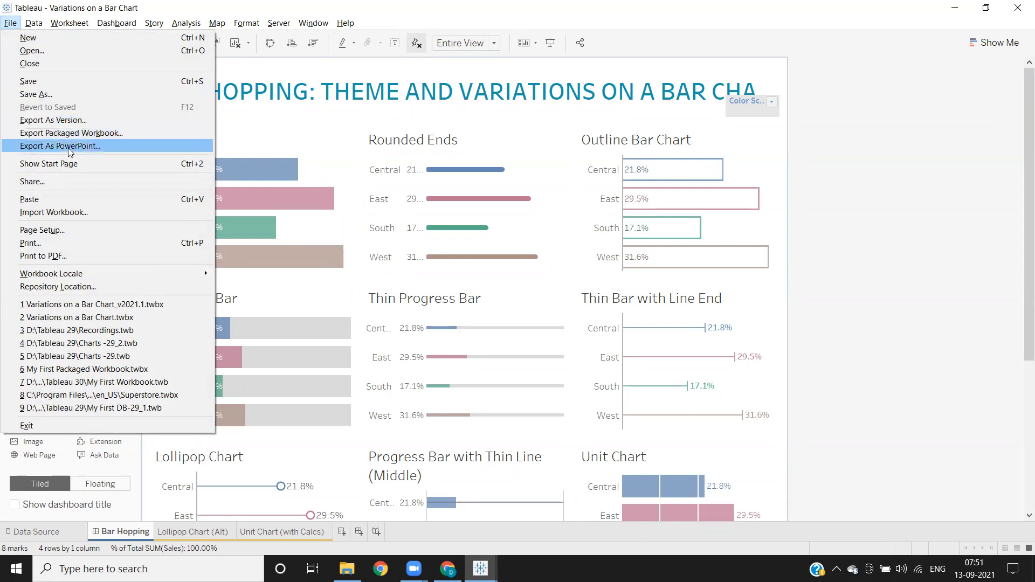
mouse_move(64, 123)
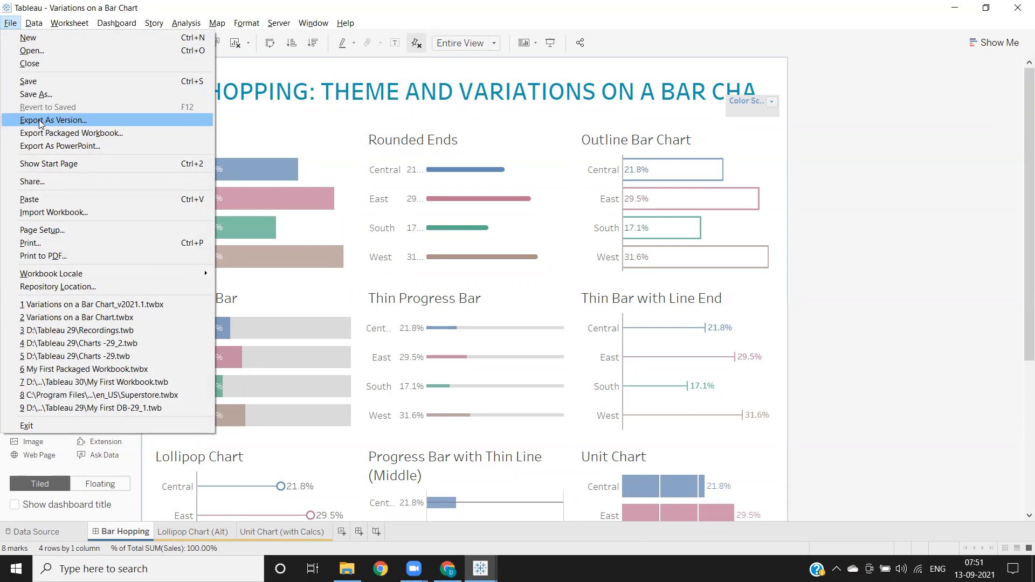
mouse_move(48, 134)
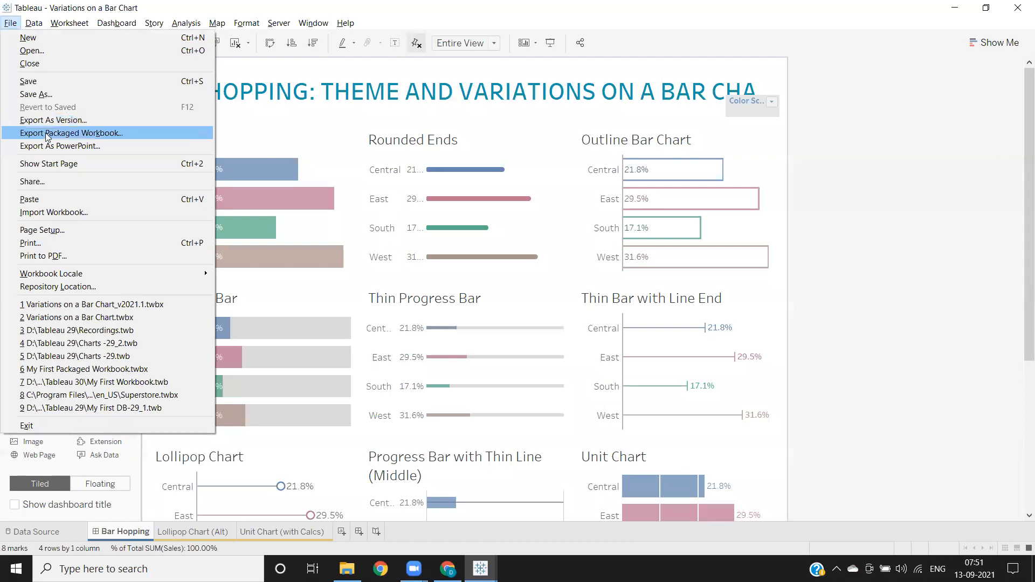
mouse_move(46, 150)
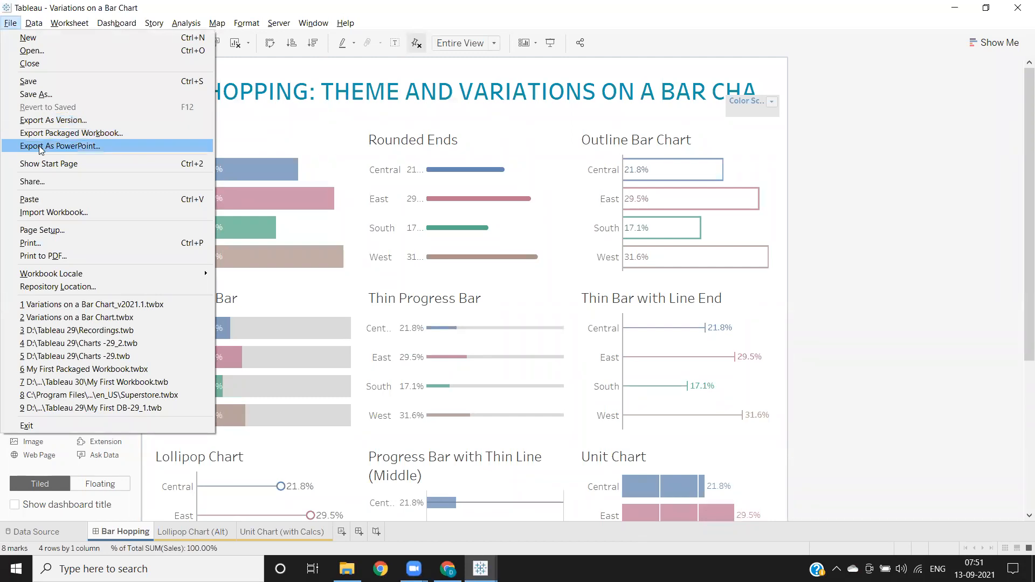
mouse_move(69, 156)
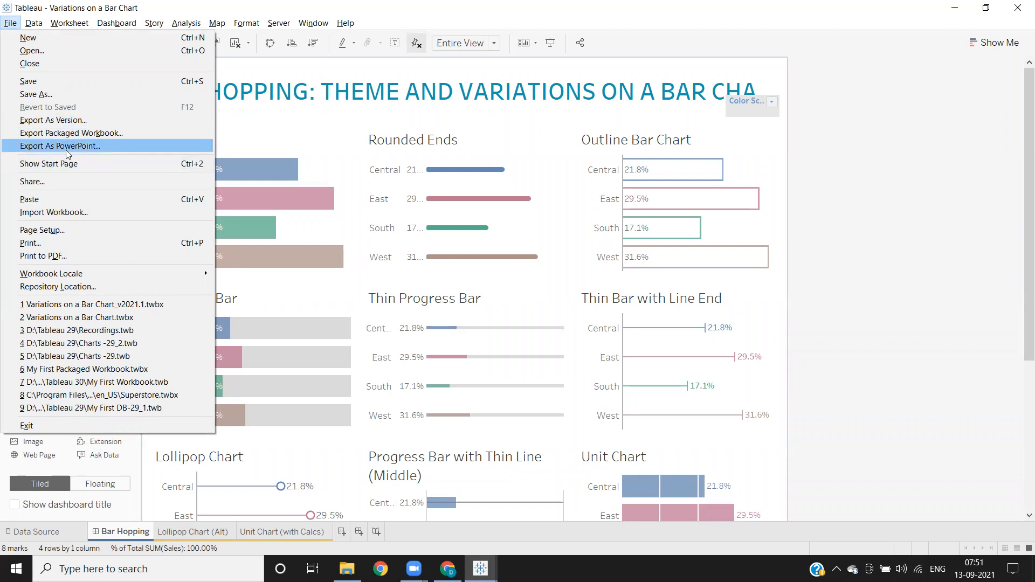
mouse_move(60, 150)
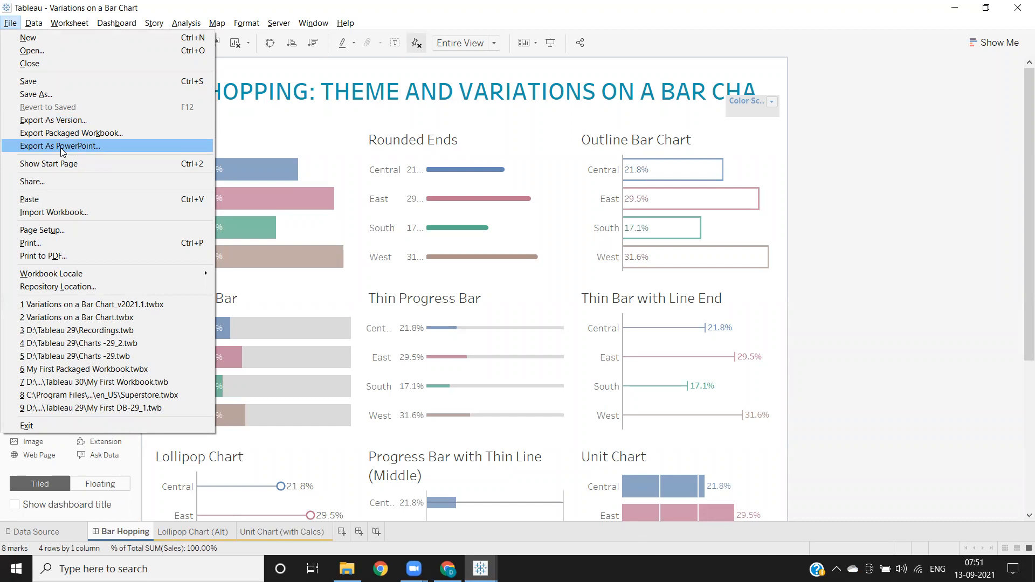
mouse_move(73, 121)
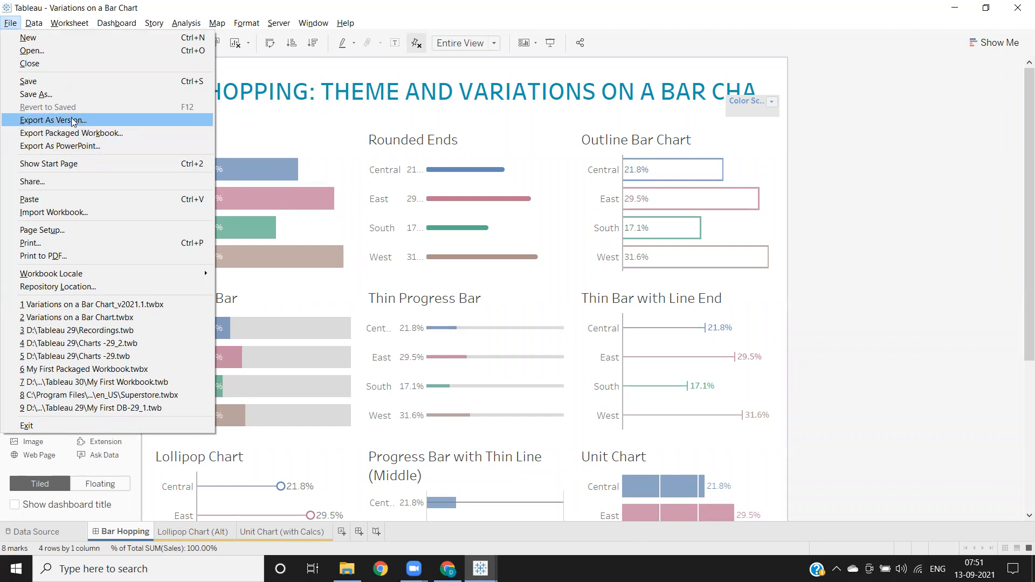
left_click(56, 121)
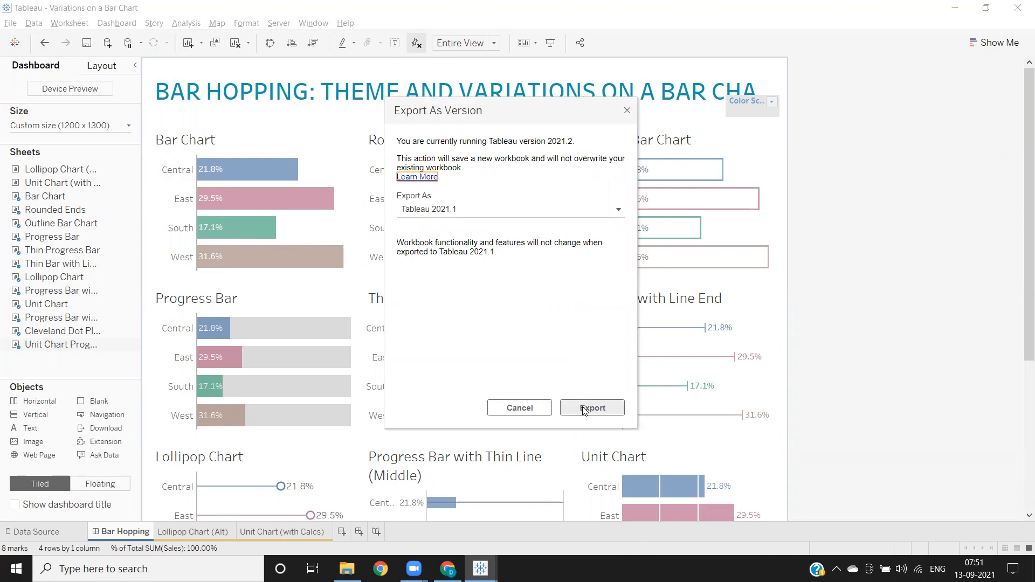
mouse_move(570, 388)
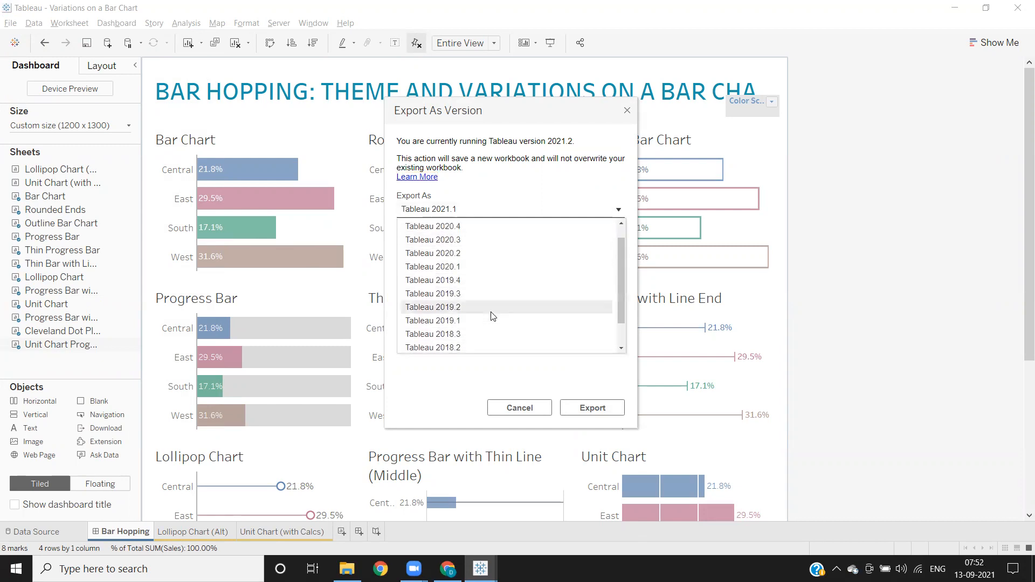
Export the workbook as Tableau 2021.1, reaching the save window
scroll("down", 3)
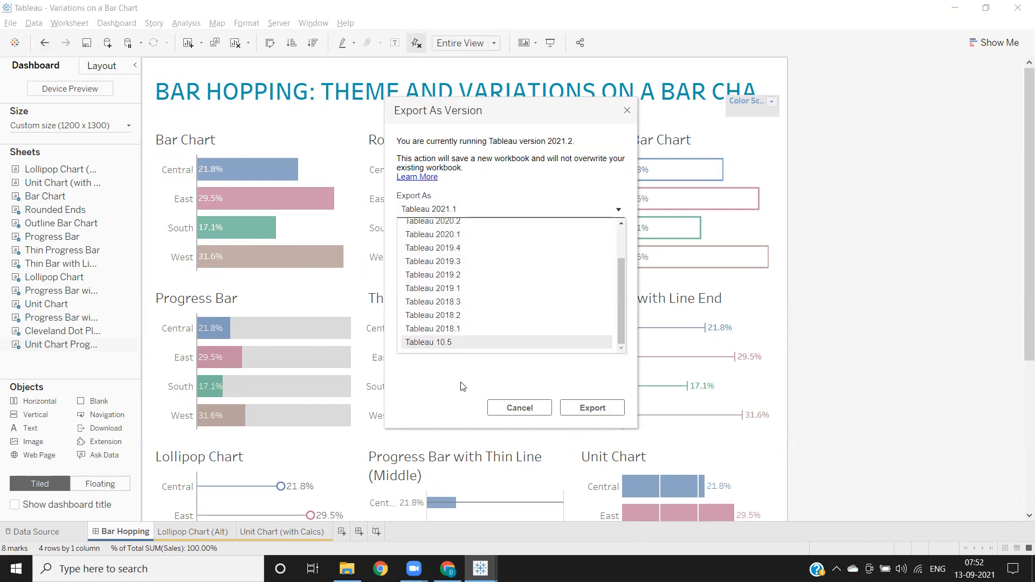
left_click(592, 408)
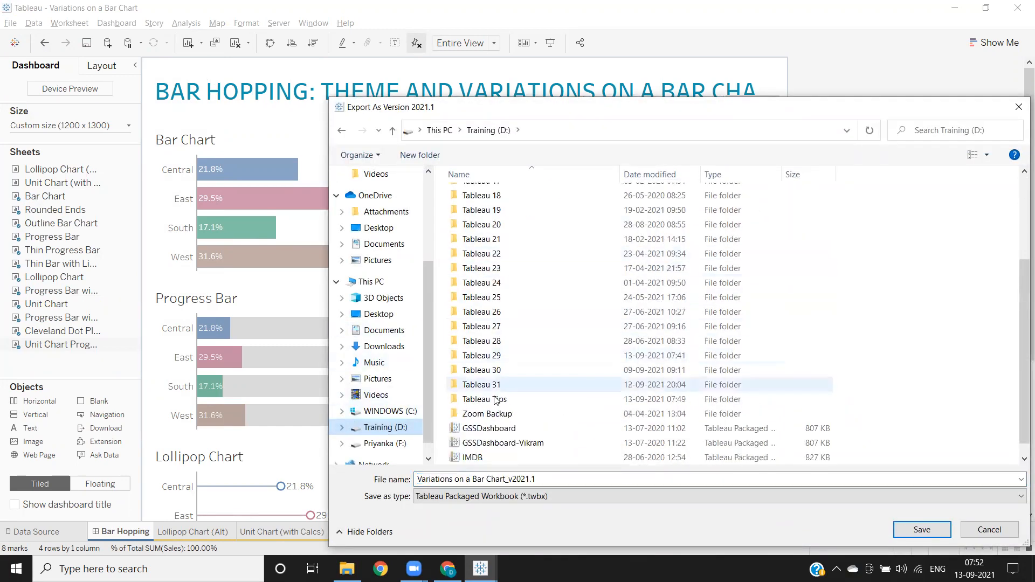
Save Variations on a Bar Chart_v2021.1 into the Tableau Tips folder
double_click(483, 399)
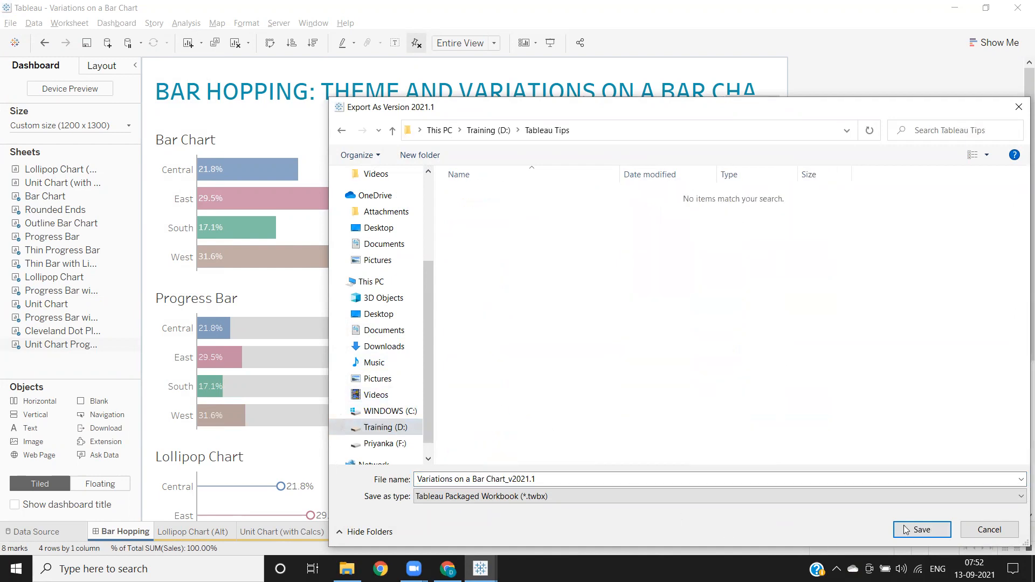
left_click(921, 529)
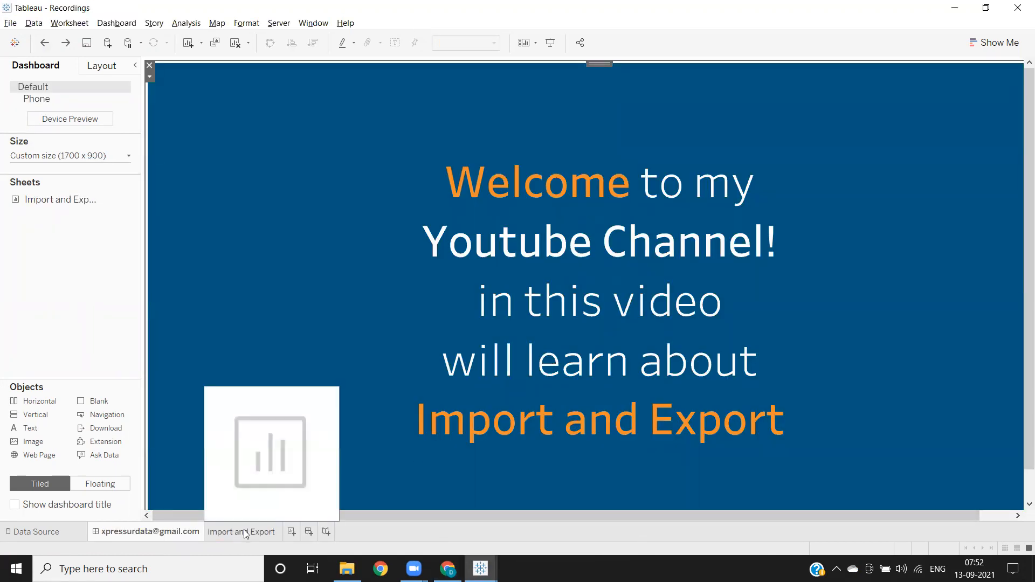
Go to the Recordings workbook's Import and Export worksheet and bring up its file commands
left_click(241, 532)
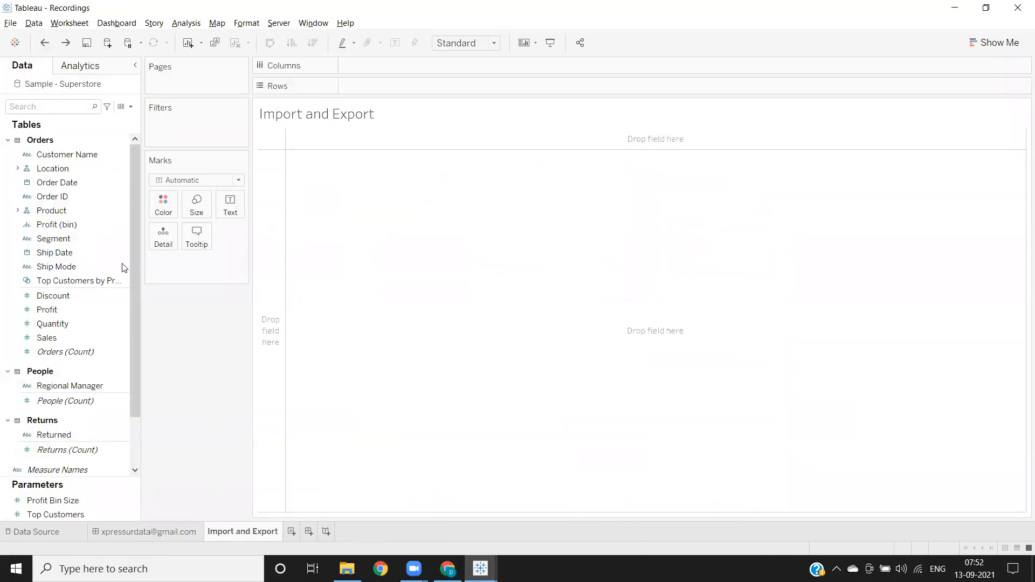
left_click(8, 23)
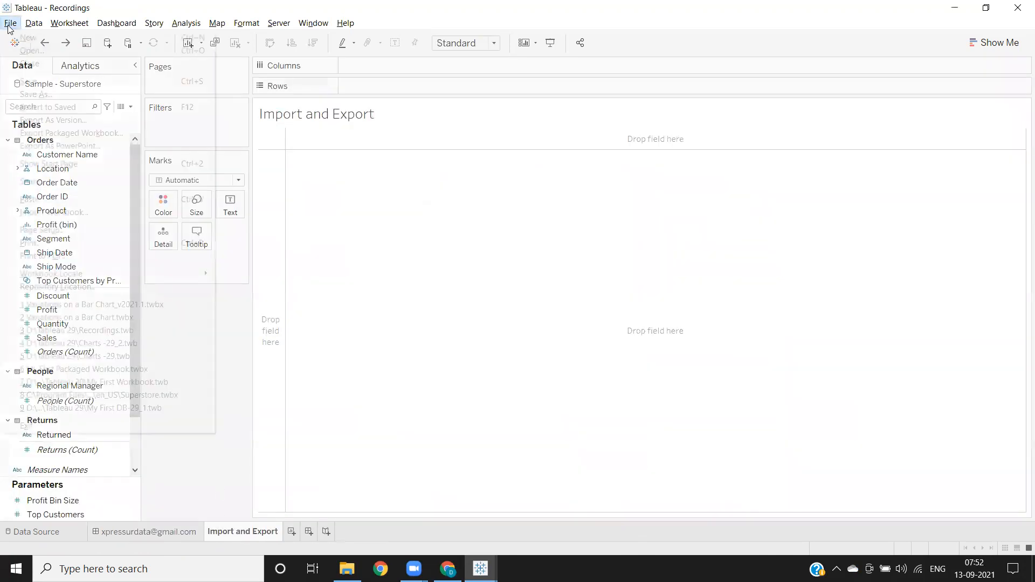
left_click(11, 23)
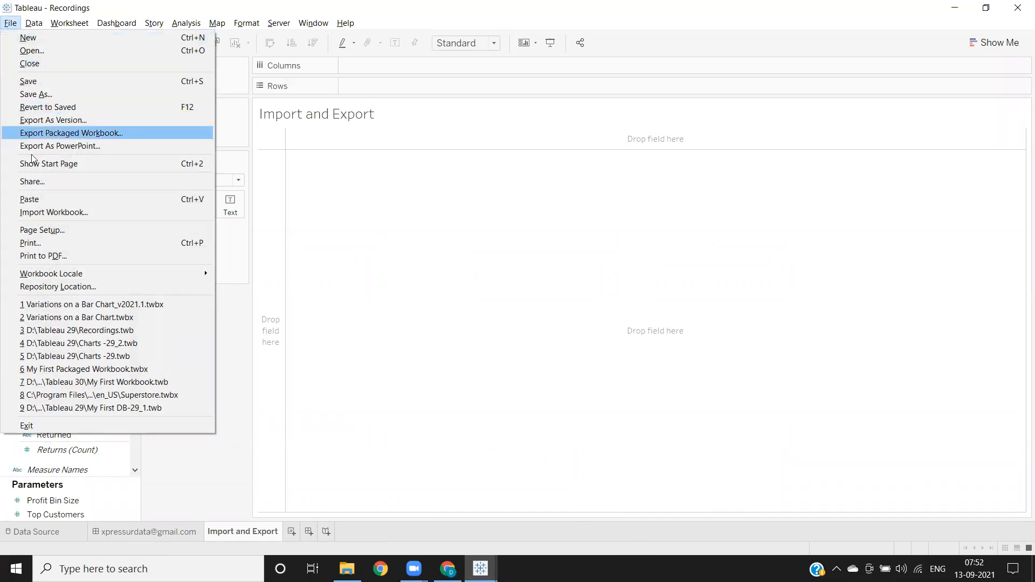
mouse_move(44, 220)
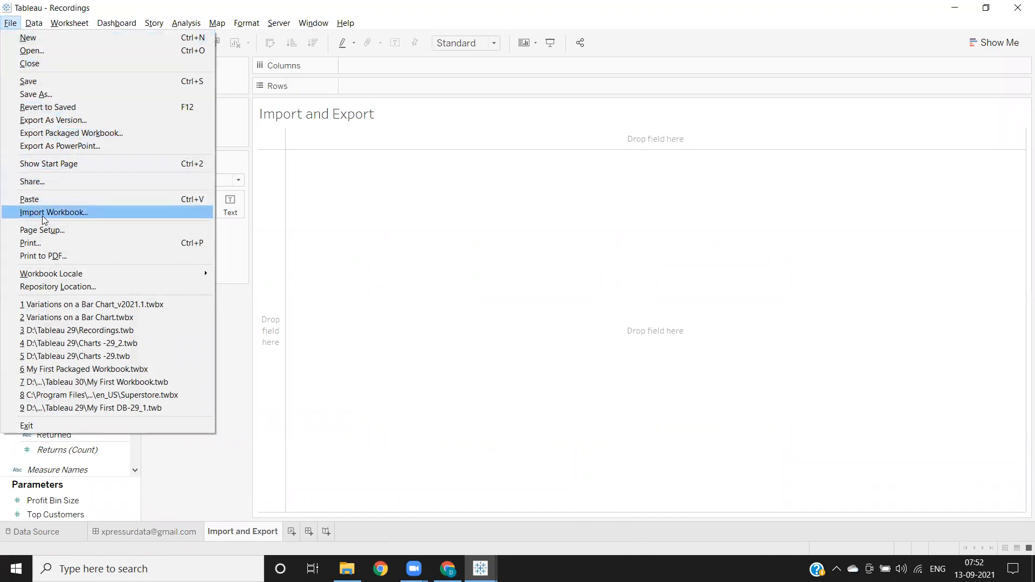
Import Variations on a Bar Chart_v2021.1 from Tableau Tips into the Recordings workbook
left_click(54, 211)
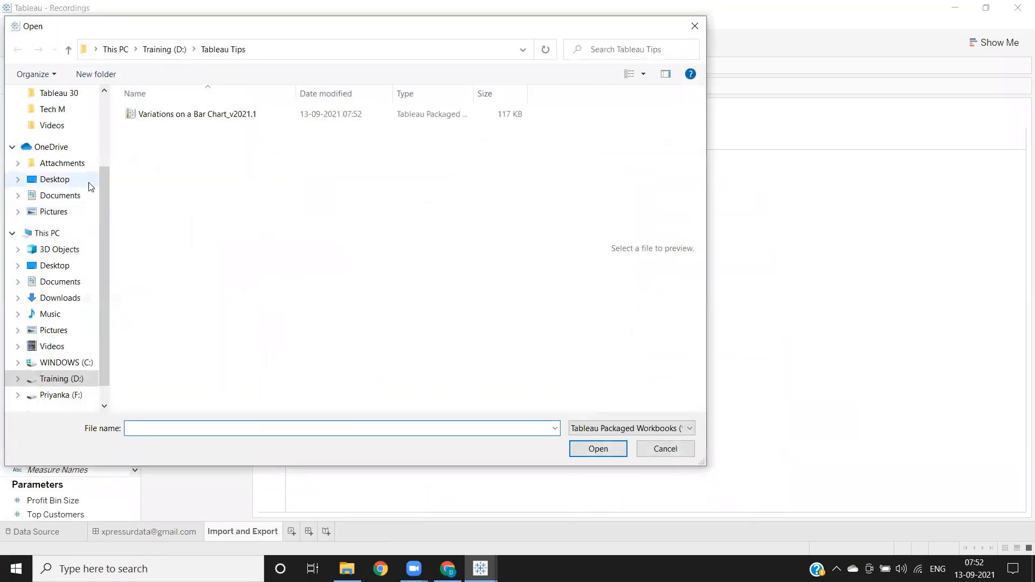
left_click(196, 115)
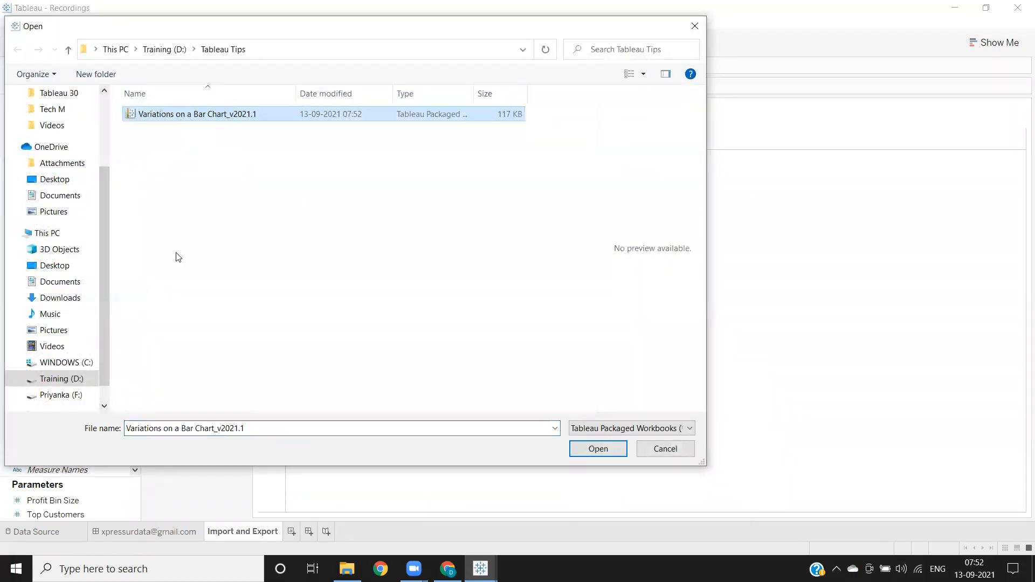
mouse_move(472, 438)
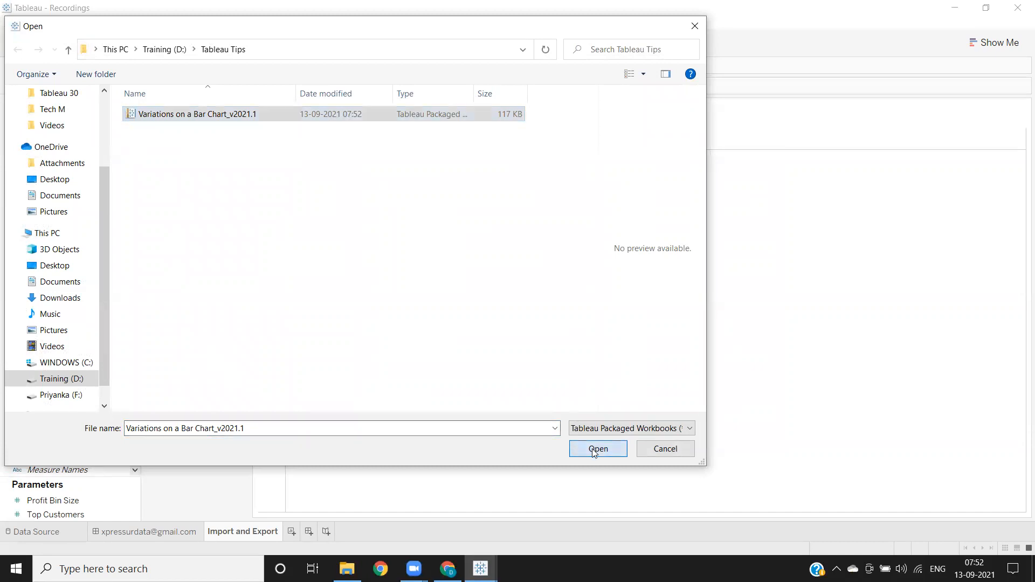
left_click(597, 448)
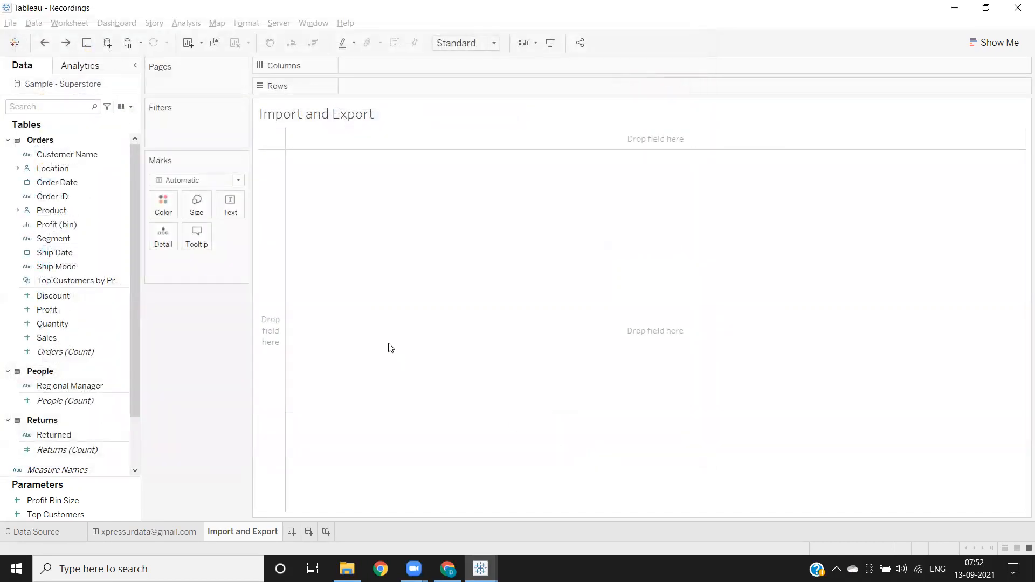
Confirm the import and hide all the Bar Hopping dashboard's worksheet tabs
left_click(126, 531)
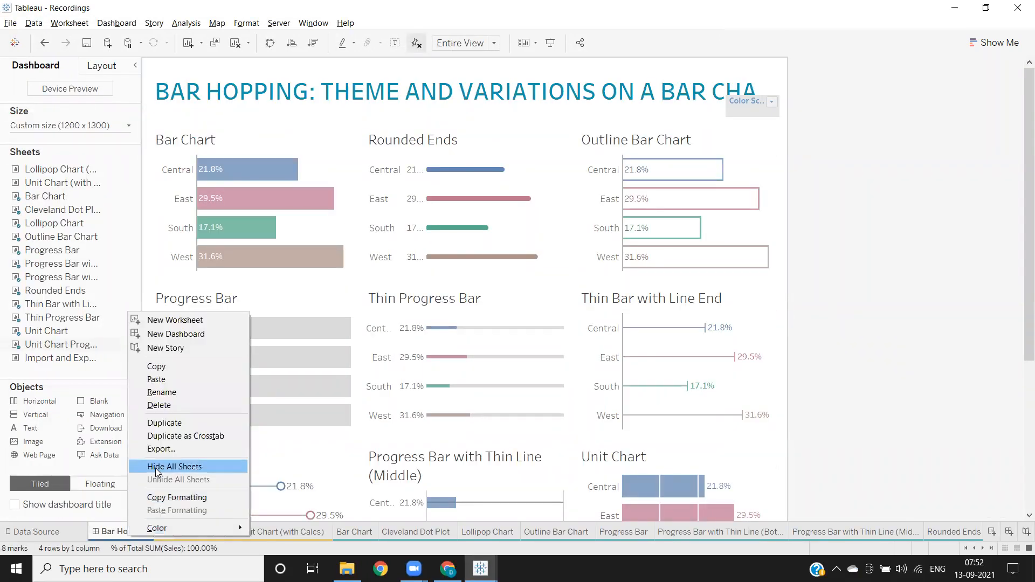
left_click(175, 465)
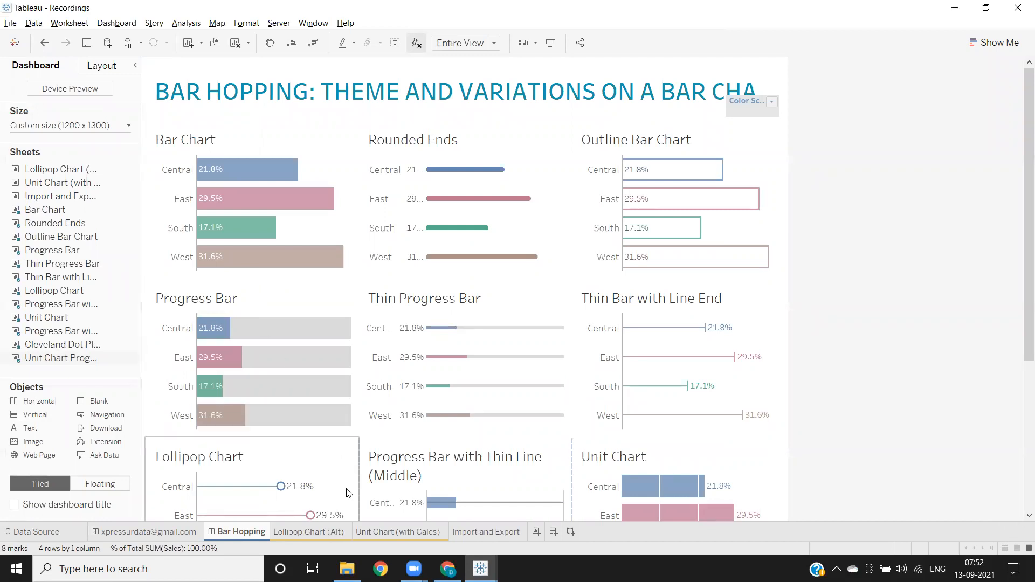
mouse_move(349, 529)
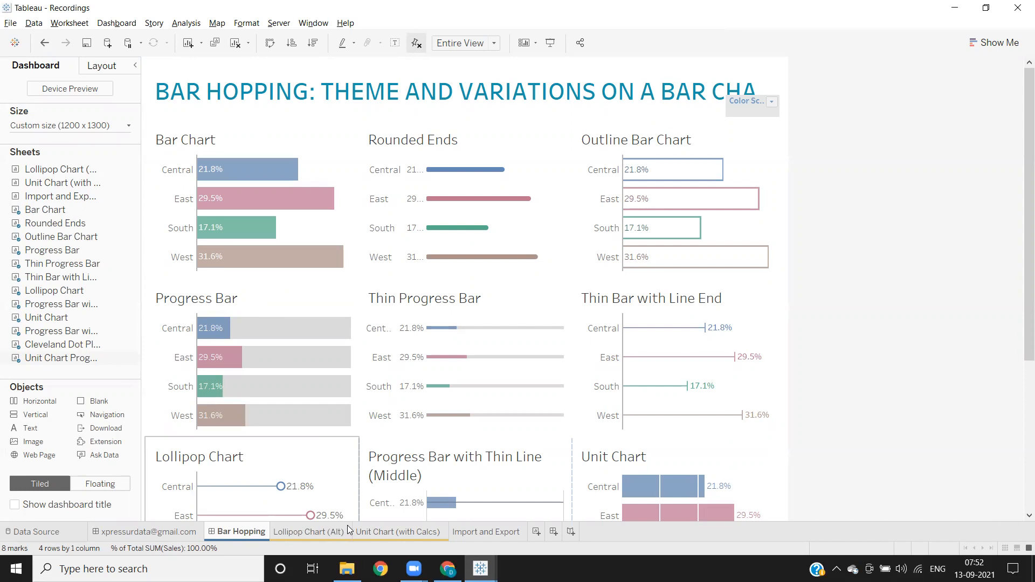